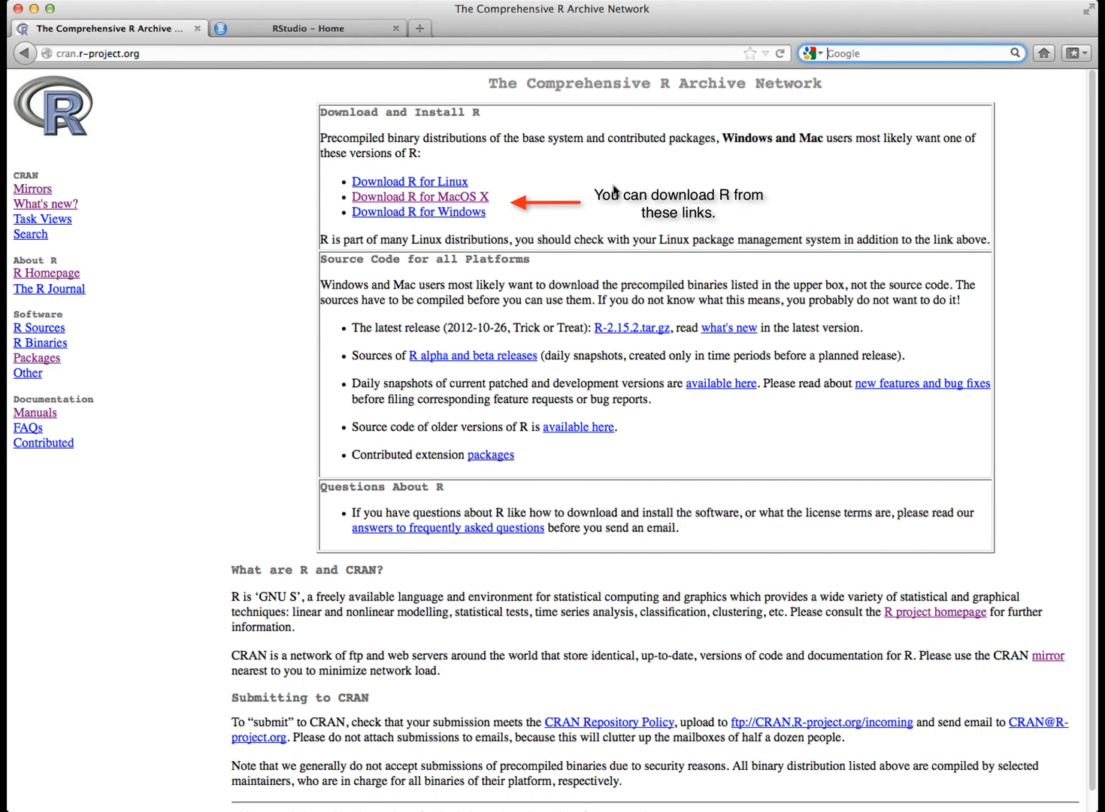
mouse_move(496, 190)
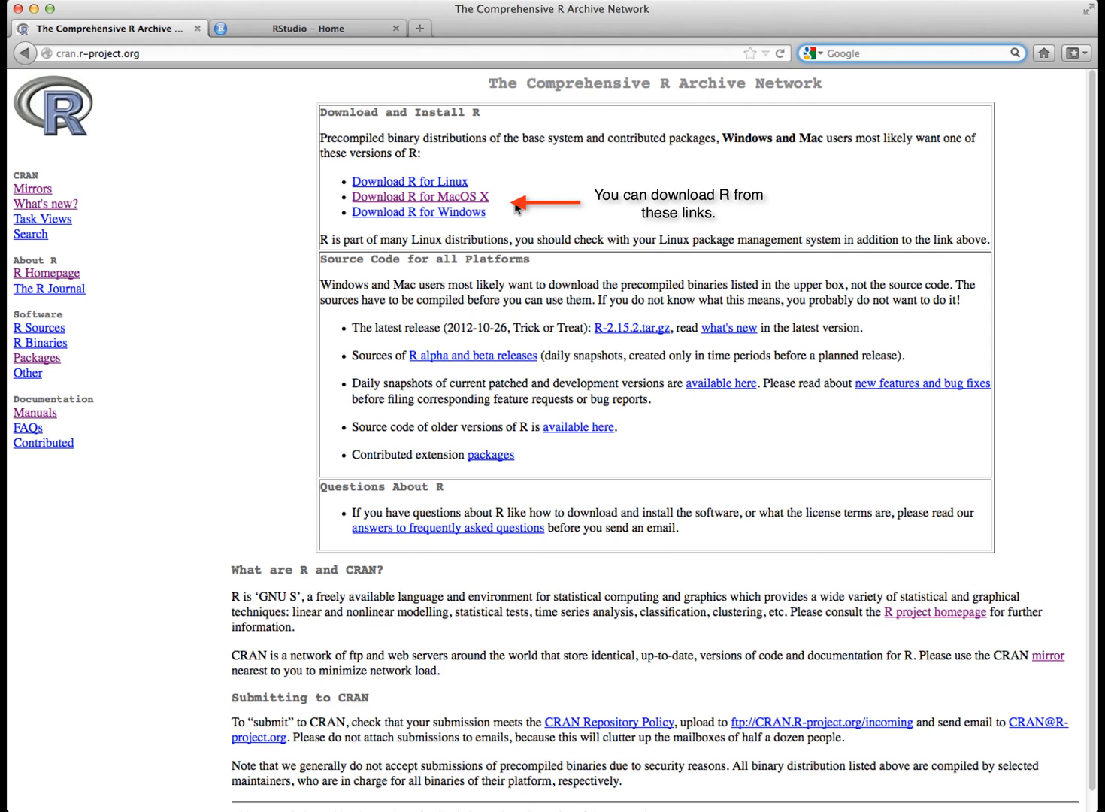
mouse_move(508, 225)
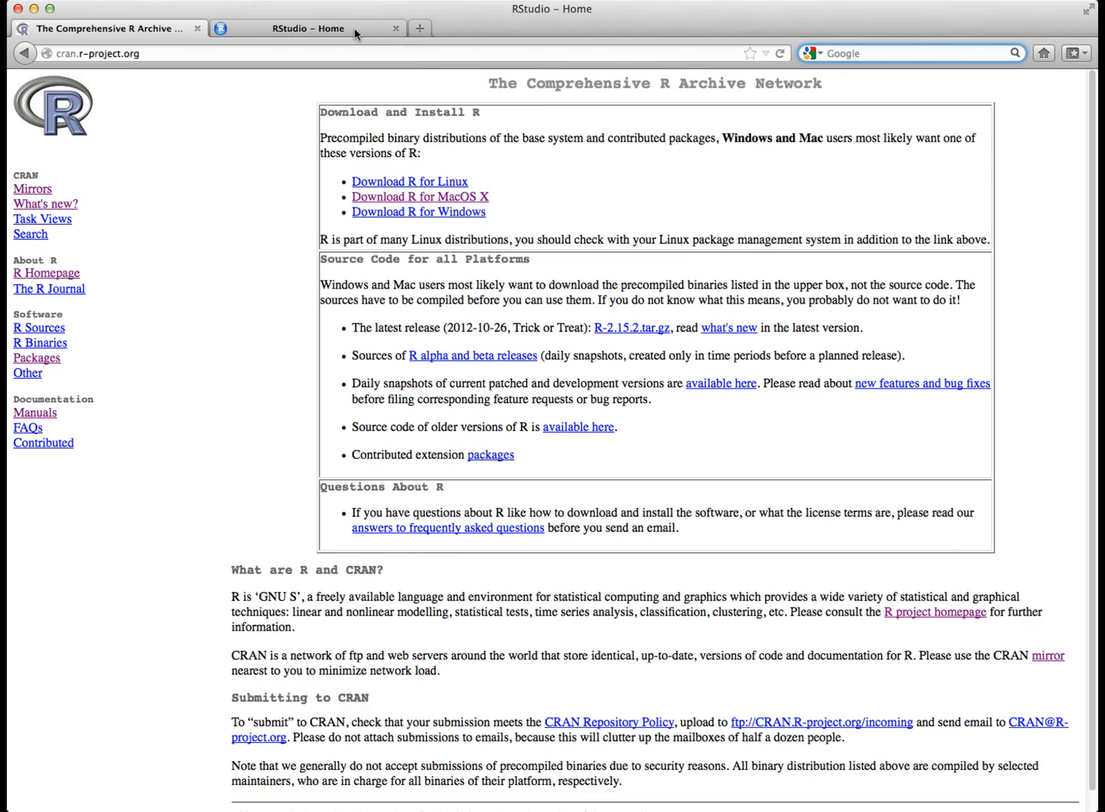
Step: Leave the CRAN page and reach the Download RStudio v0.97 page via the 'Download now' button
click(307, 27)
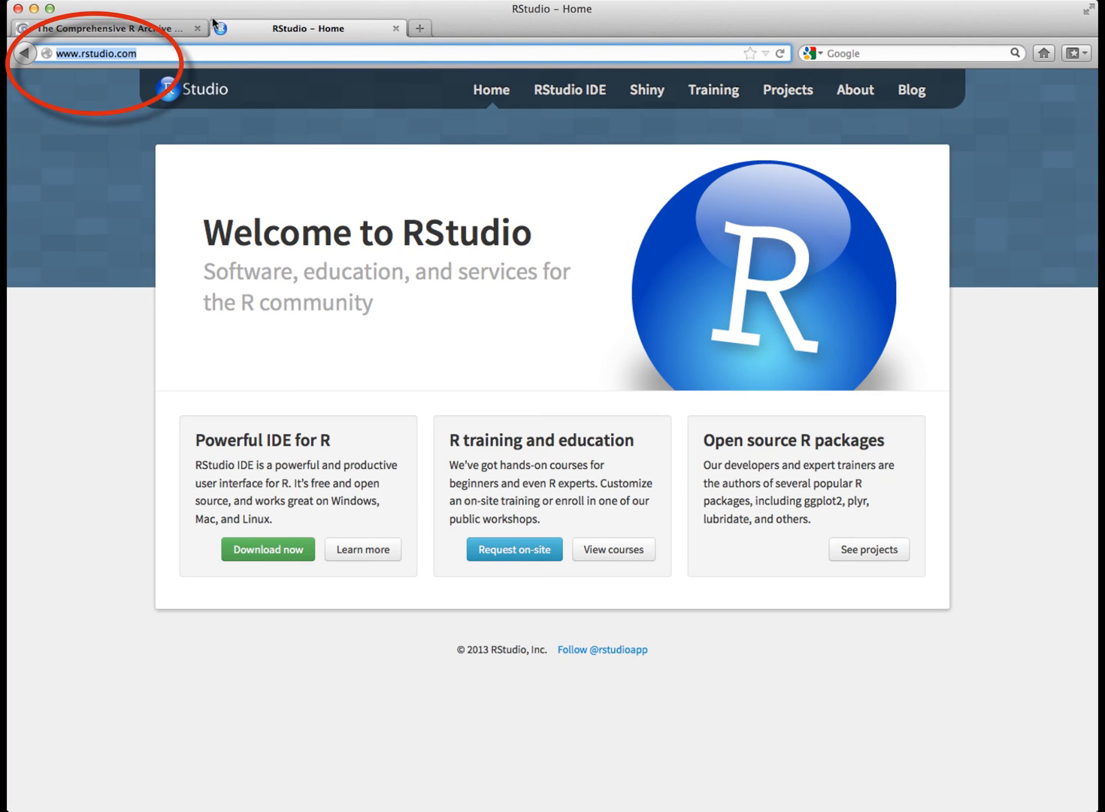
mouse_move(544, 269)
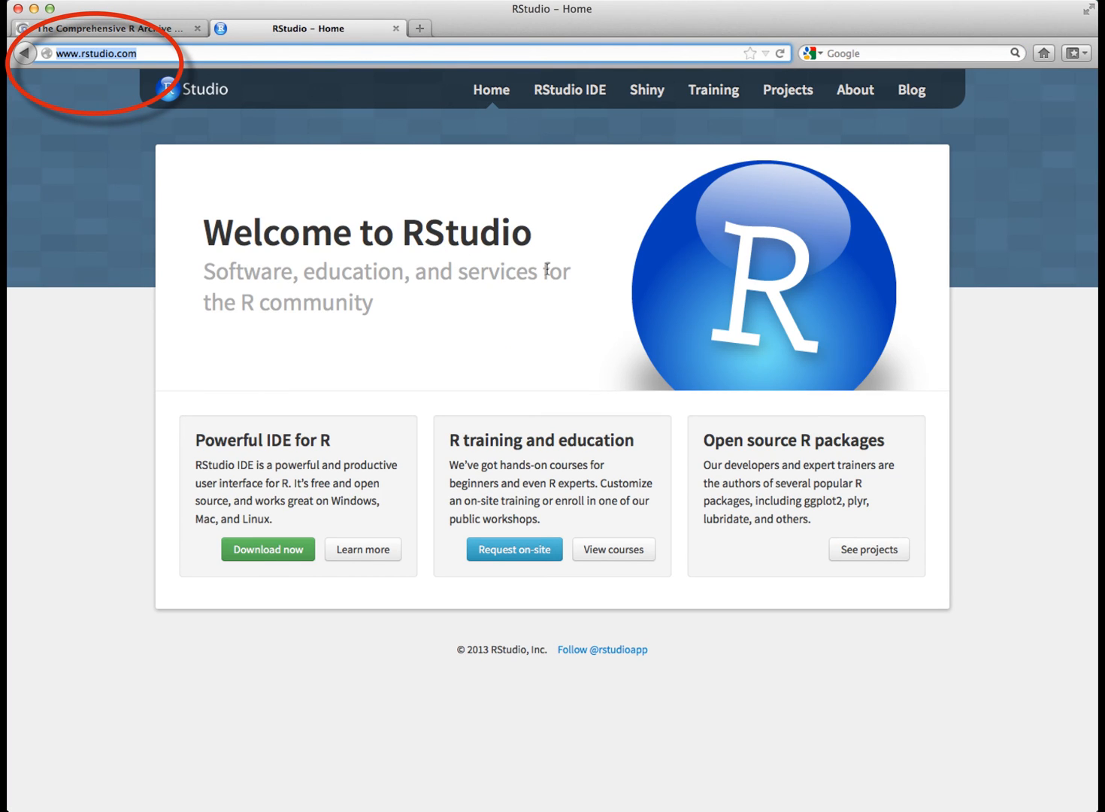
mouse_move(541, 261)
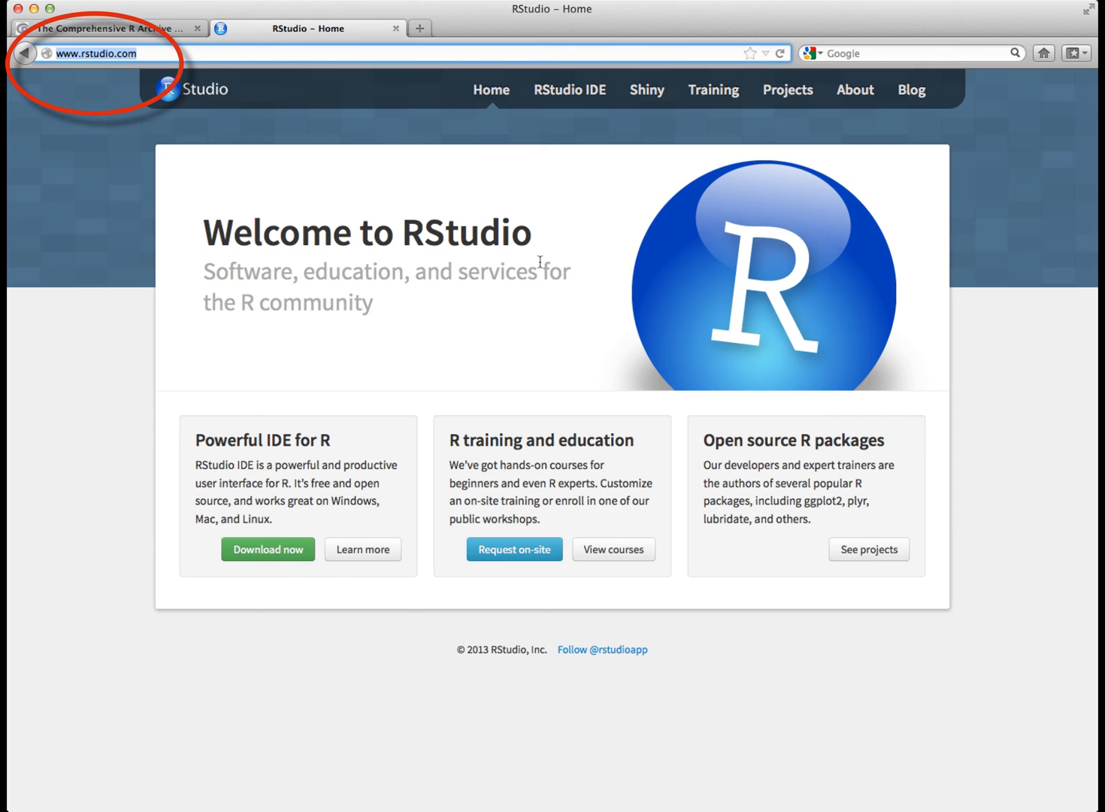
click(268, 549)
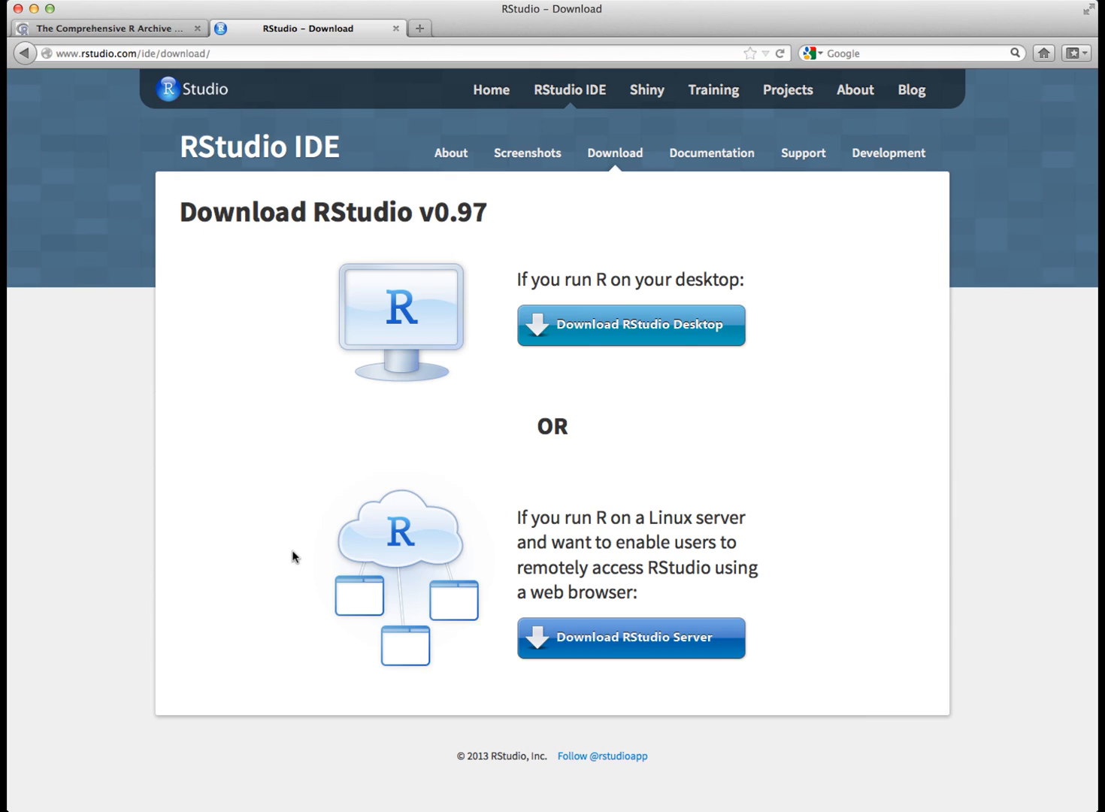
mouse_move(574, 379)
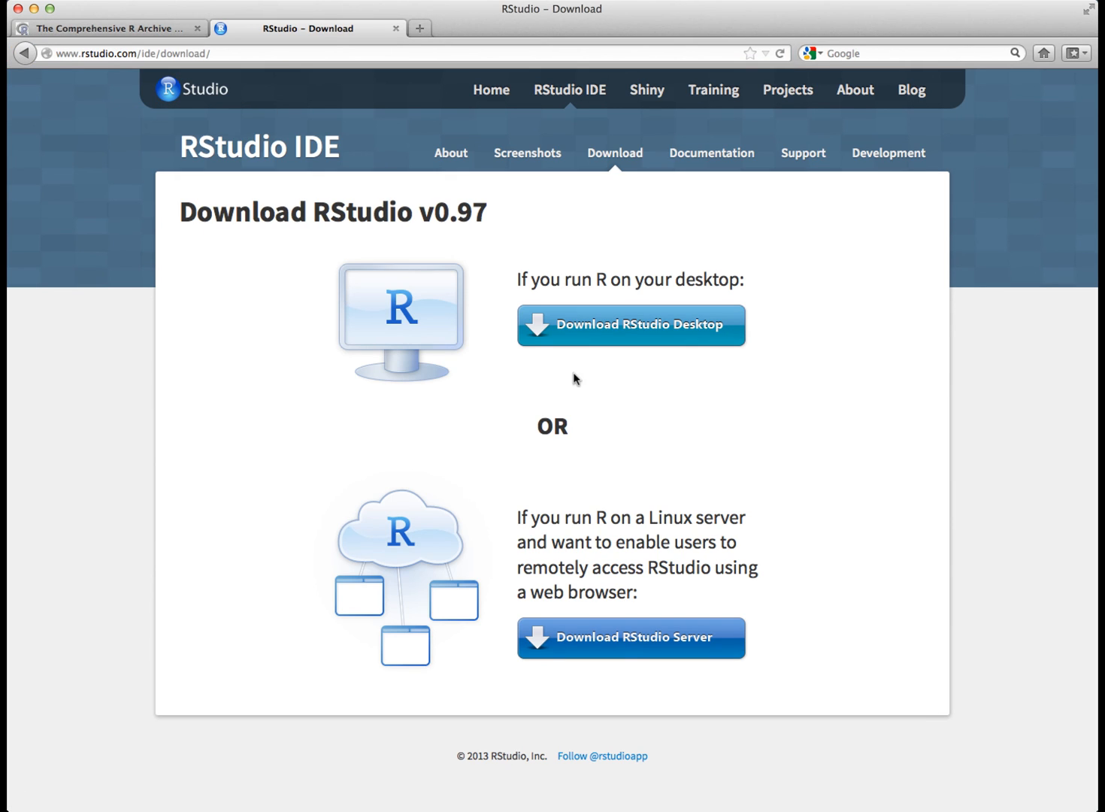